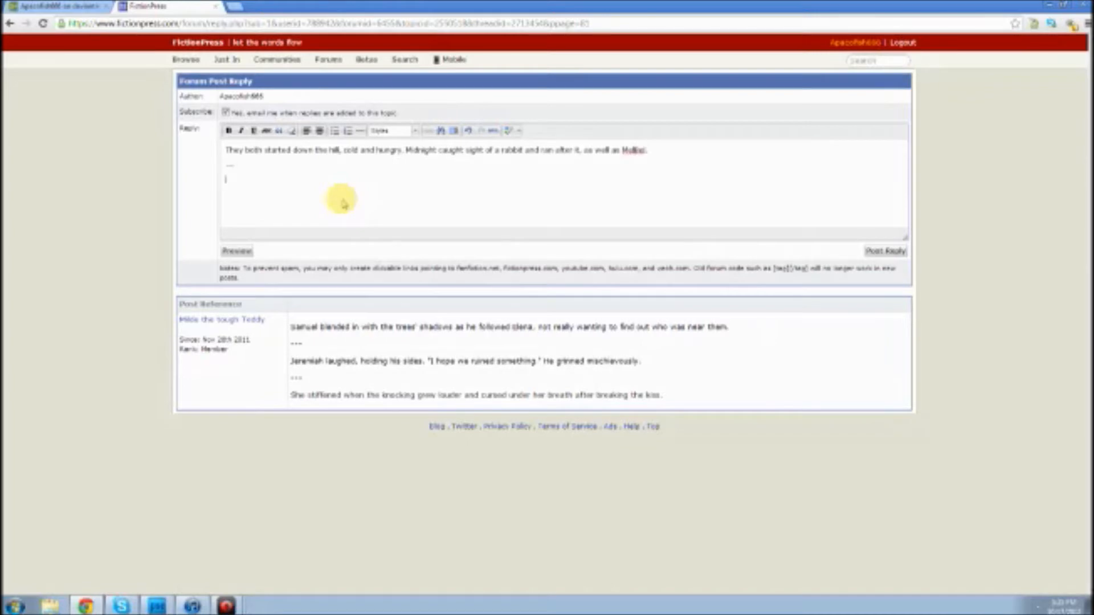
Step: Type the line 'He sighed.' into the FictionPress reply draft
type("He sighed.")
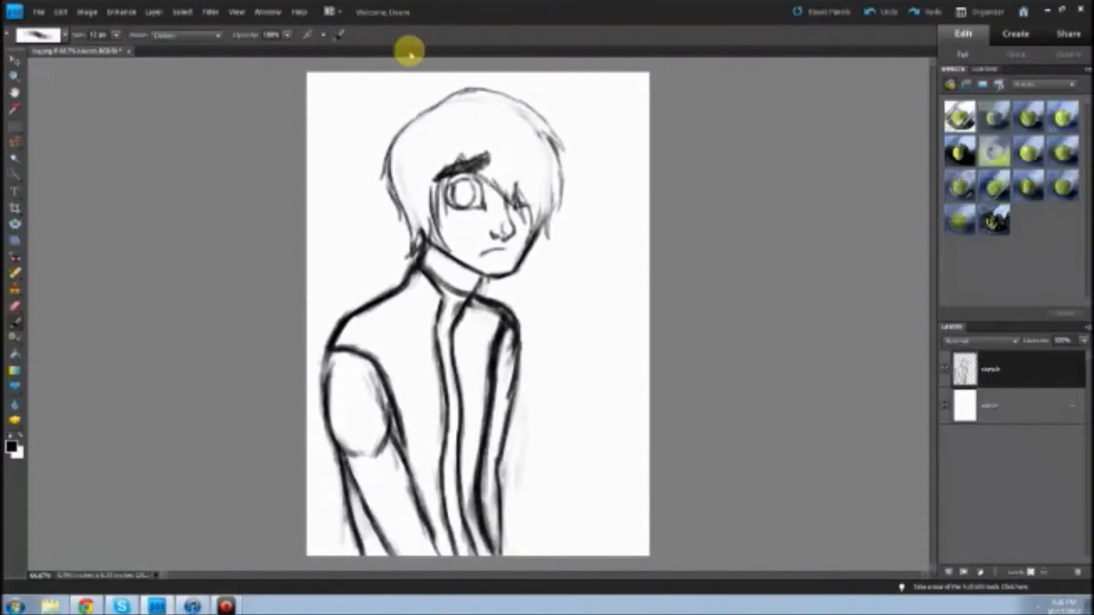
Step: Pick a green colour, change the brush blend mode, and paint the background layer
left_click(153, 12)
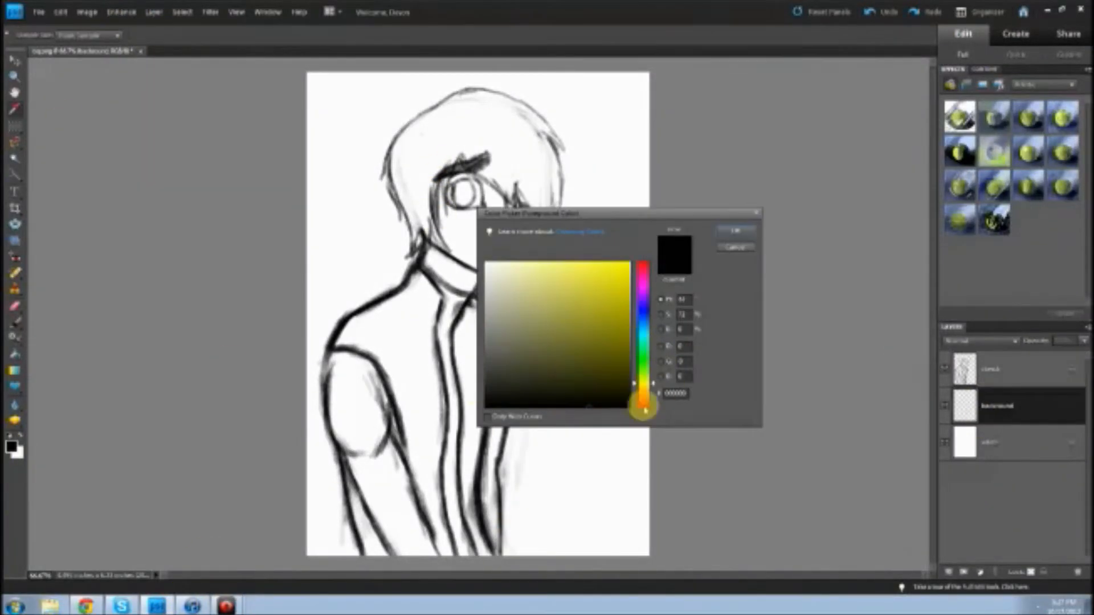
left_click(734, 230)
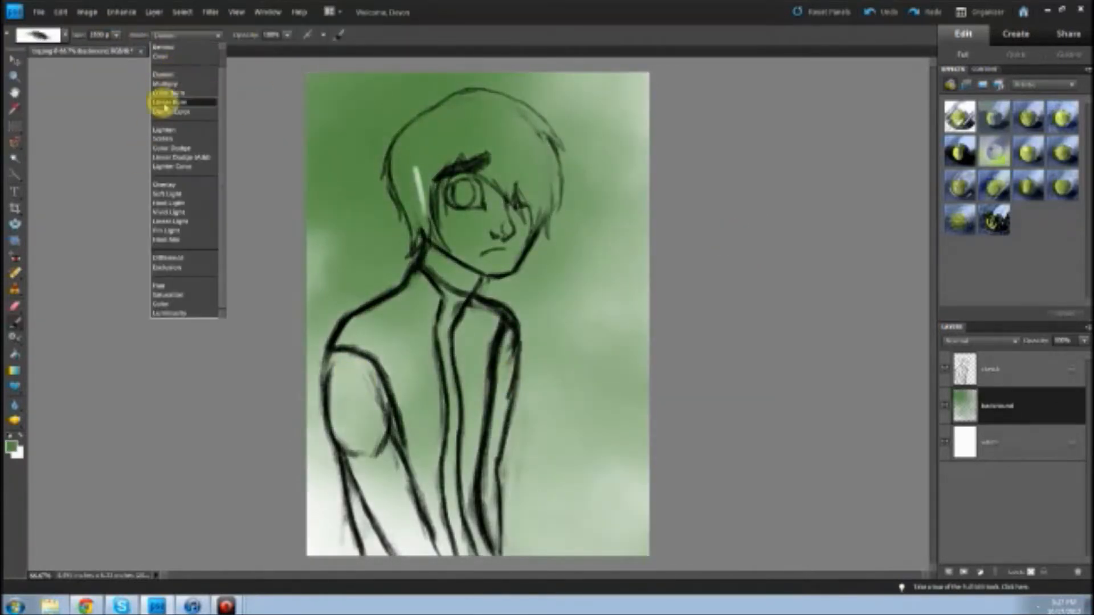
left_click(168, 102)
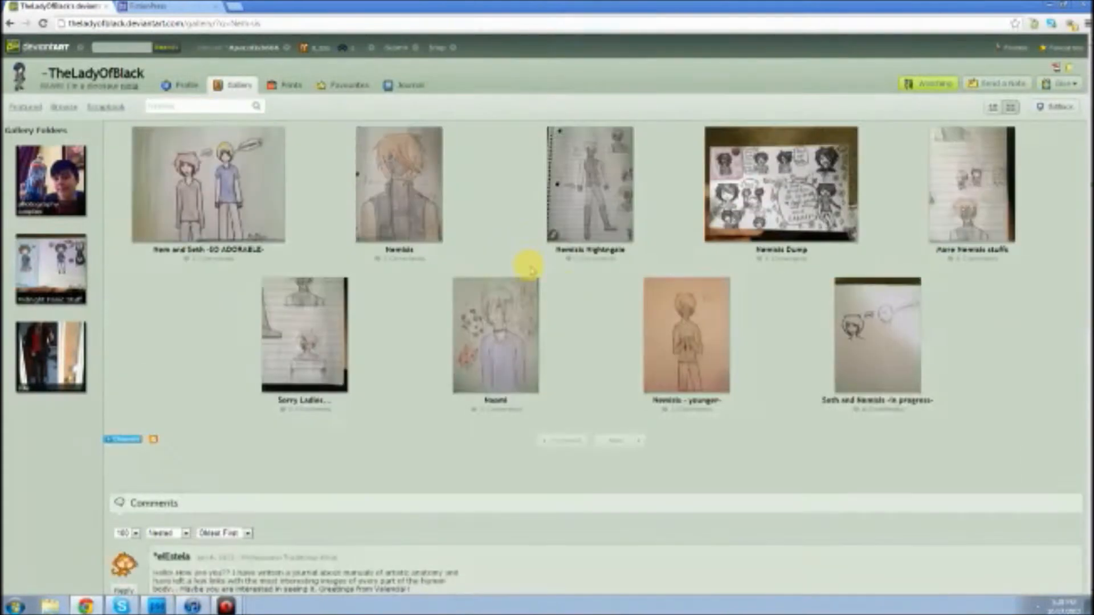
left_click(155, 605)
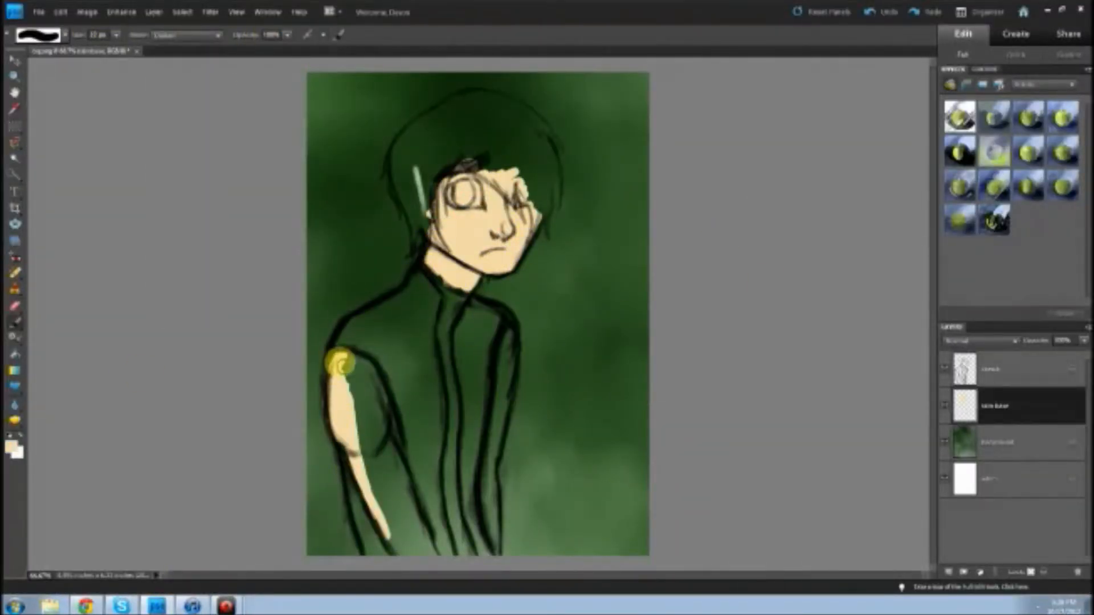
Step: Brush pale skin tone over the boy's shoulder and the rest of his arm
left_click_drag(338, 361, 387, 485)
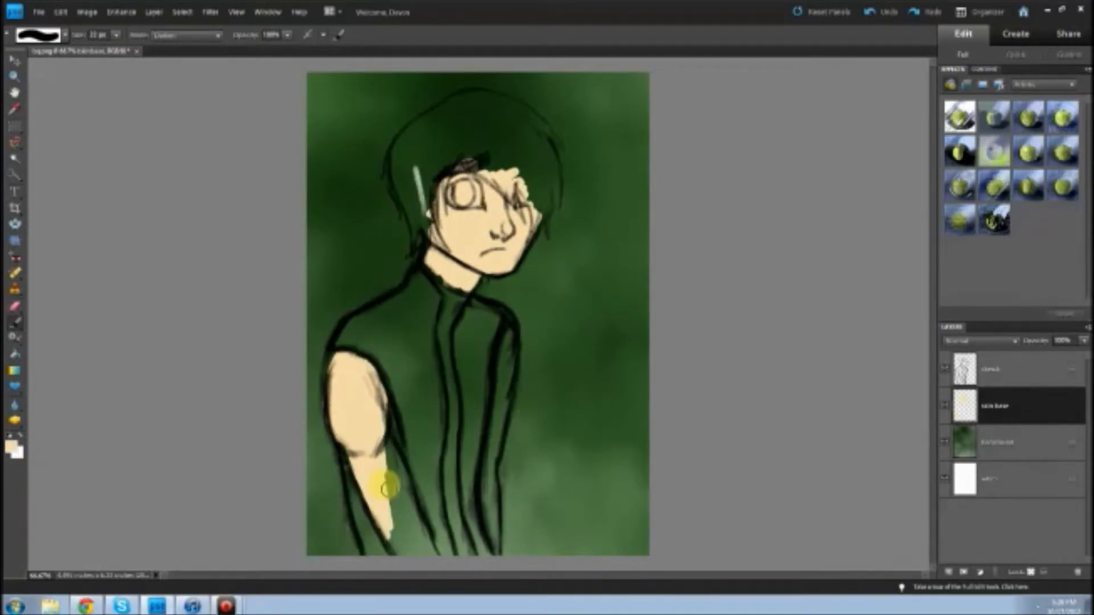
left_click_drag(390, 488, 590, 275)
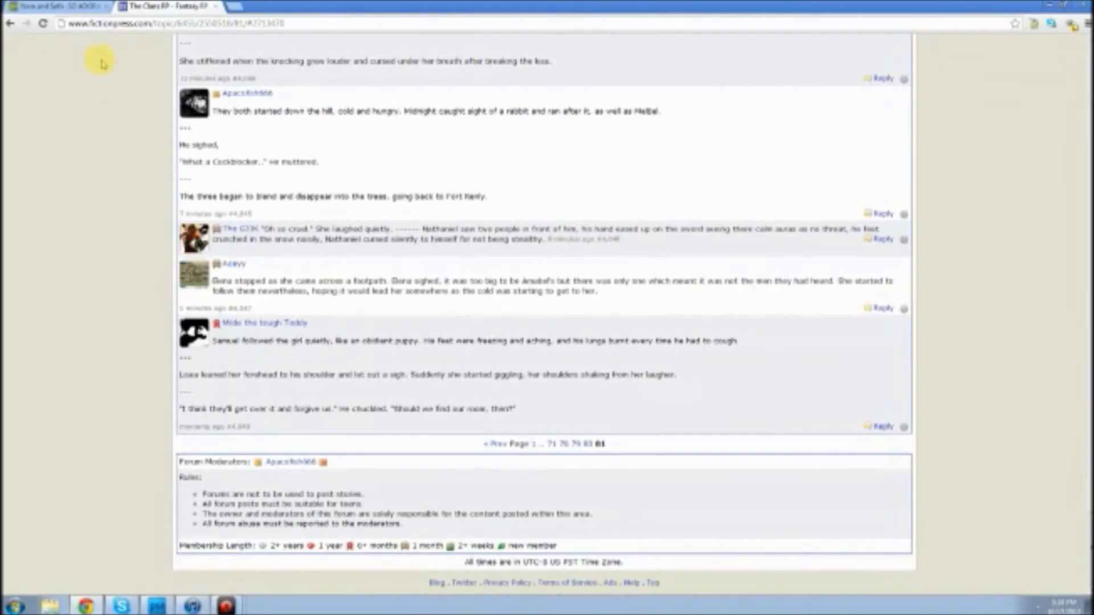
mouse_move(885, 438)
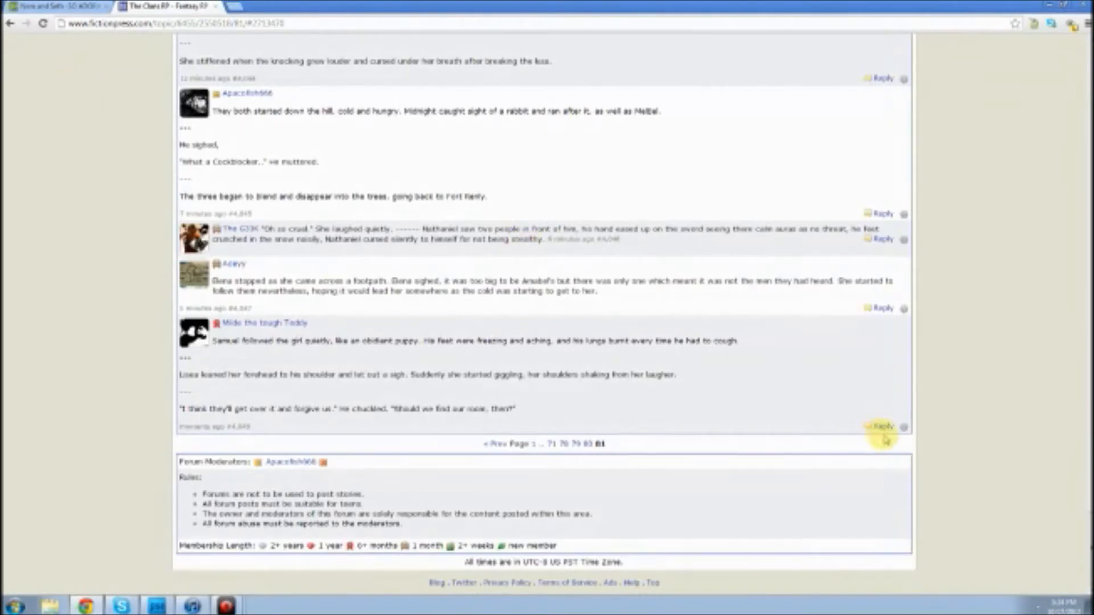
Step: Reply to the latest post with a paragraph about Anabel on a snowy clearing
left_click(881, 426)
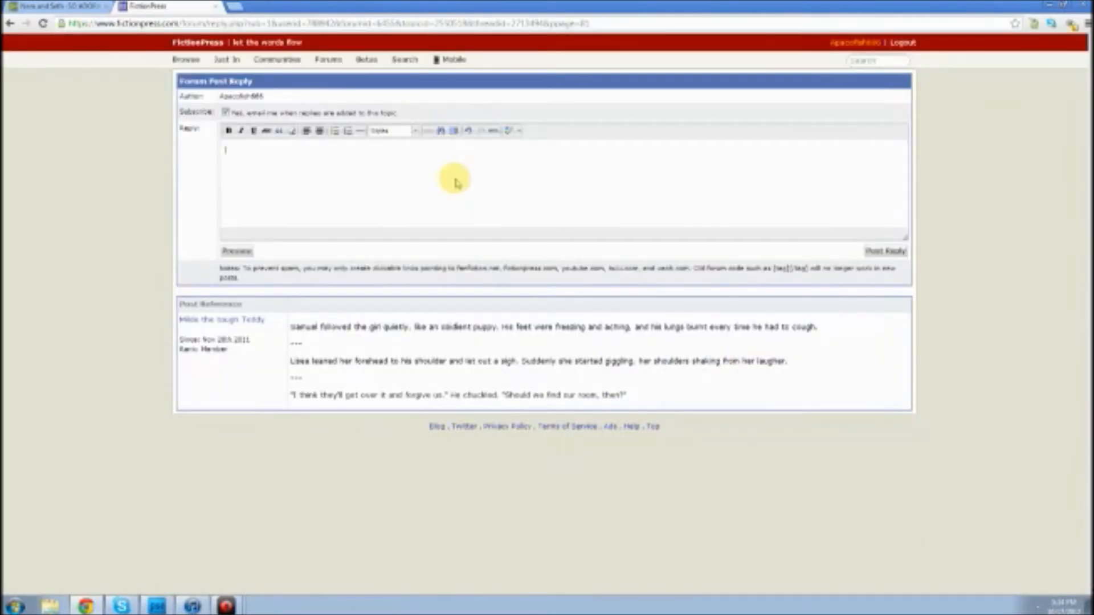
type("Next thing Anabel knows they're on a small clearing of snow.")
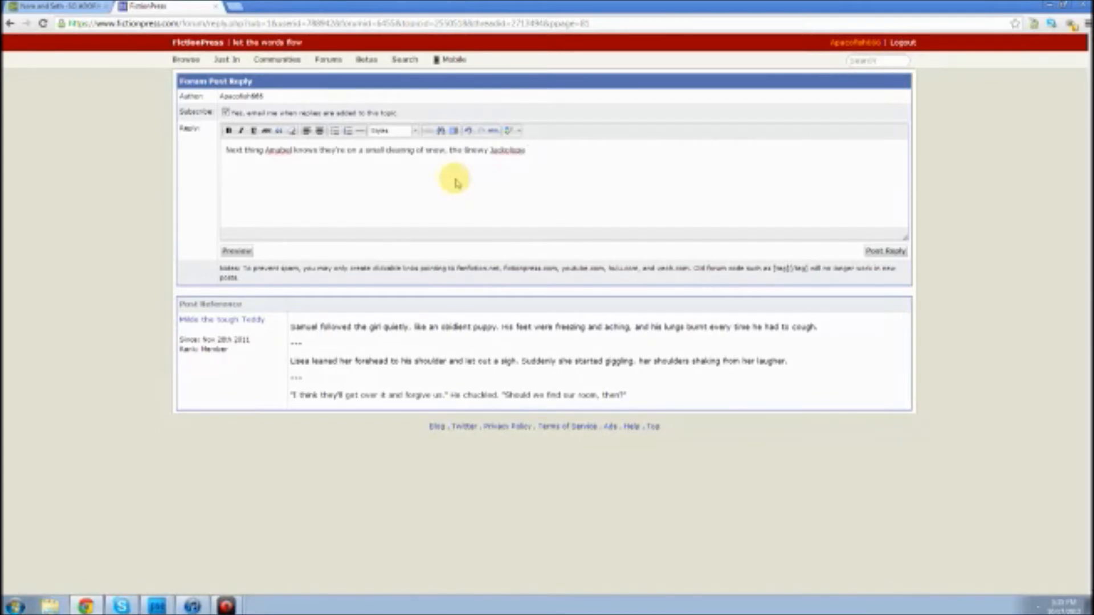
type("slipping and sliding. She used her bending to trap it in a bi")
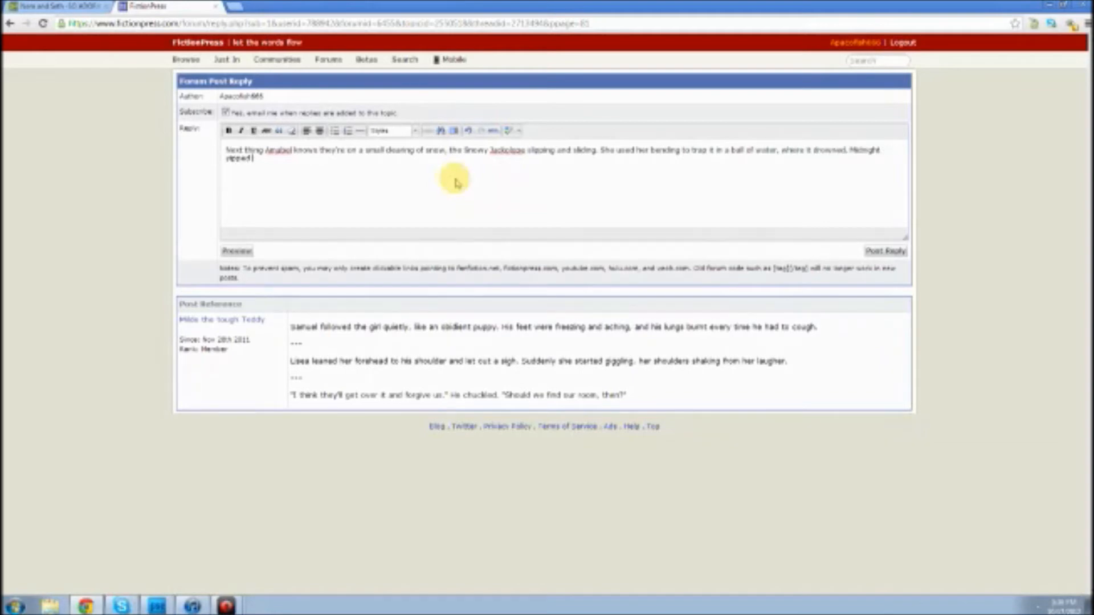
type("happily.")
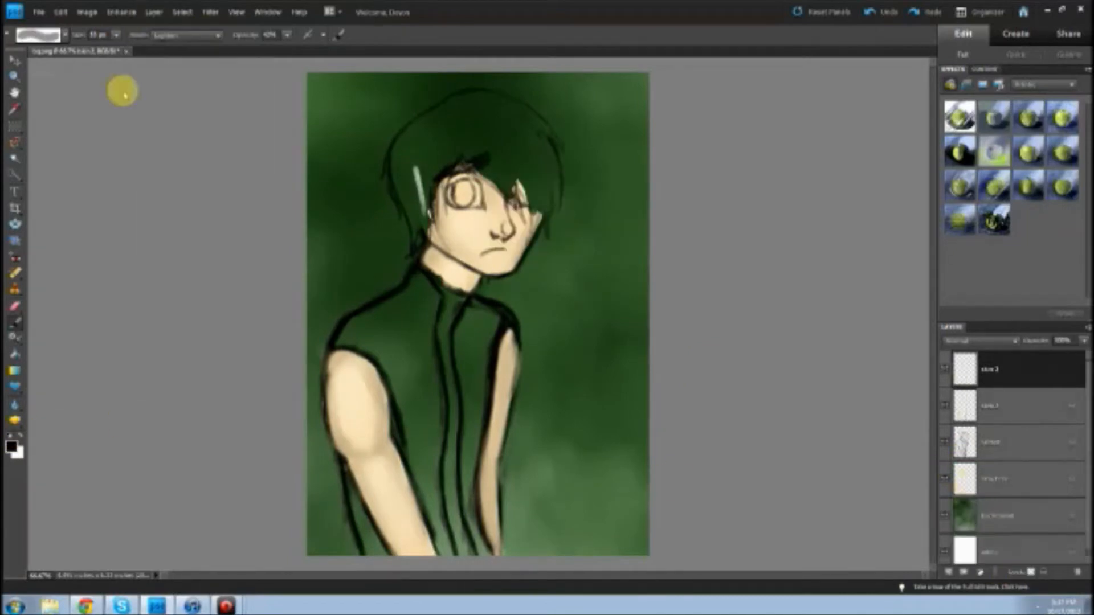
Step: Brush a darker shadow across the boy's skin beneath his chin
left_click_drag(432, 244, 533, 241)
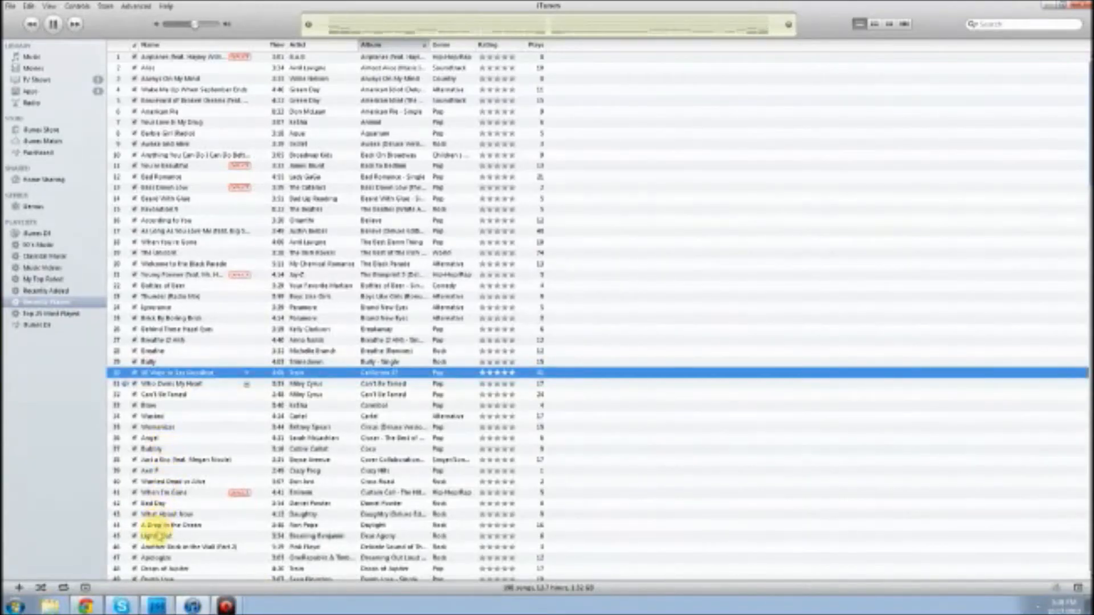
scroll("down", 3)
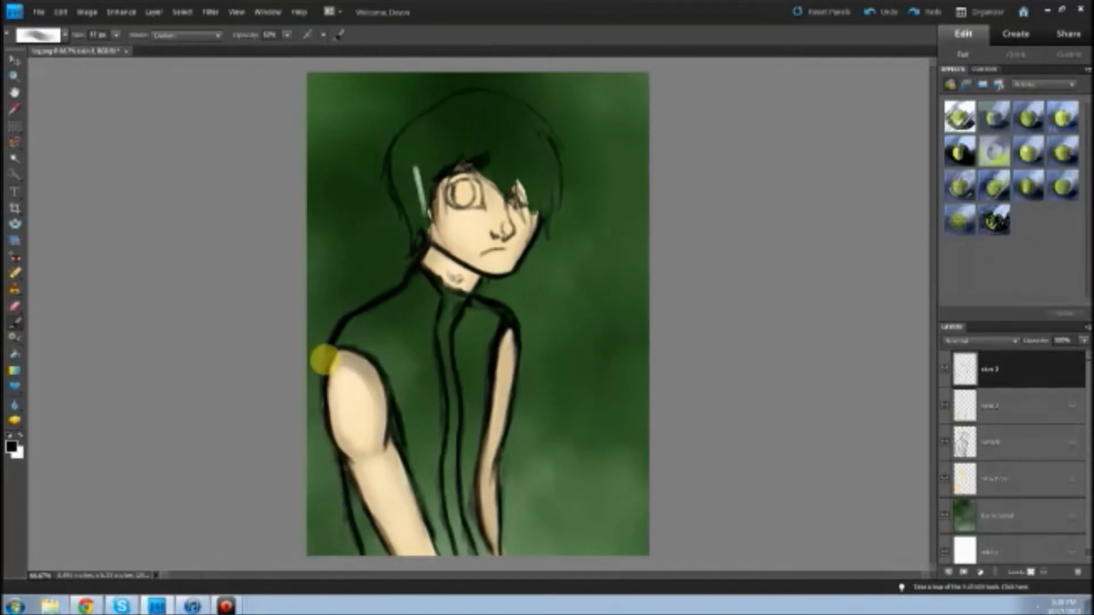
Step: Zoom in, trace a black outline around the eye, and pick reddish pink for the nose
left_click(153, 12)
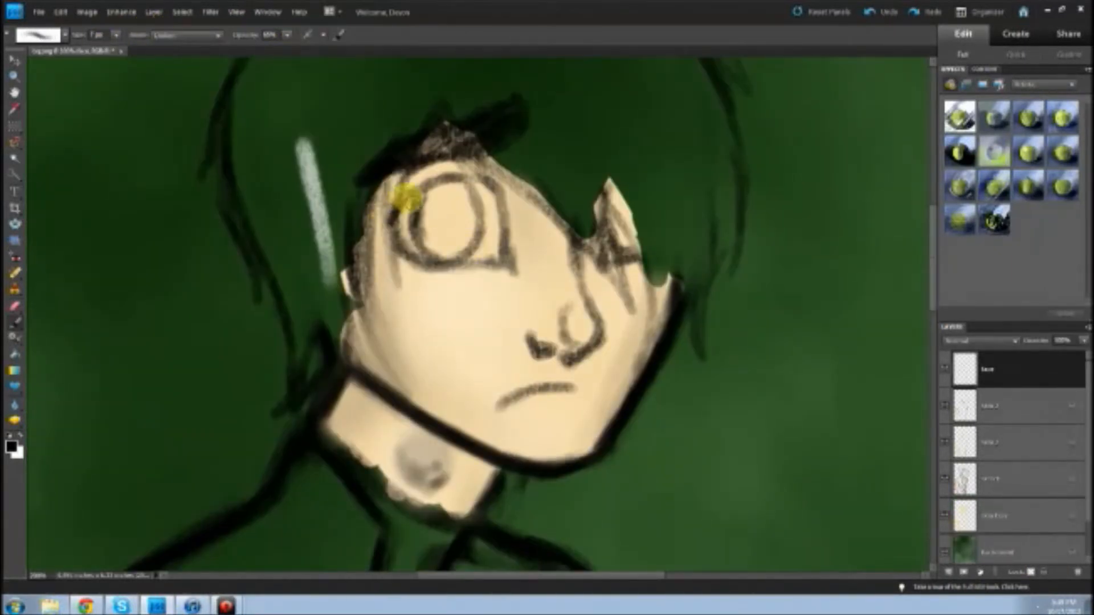
left_click_drag(405, 199, 453, 269)
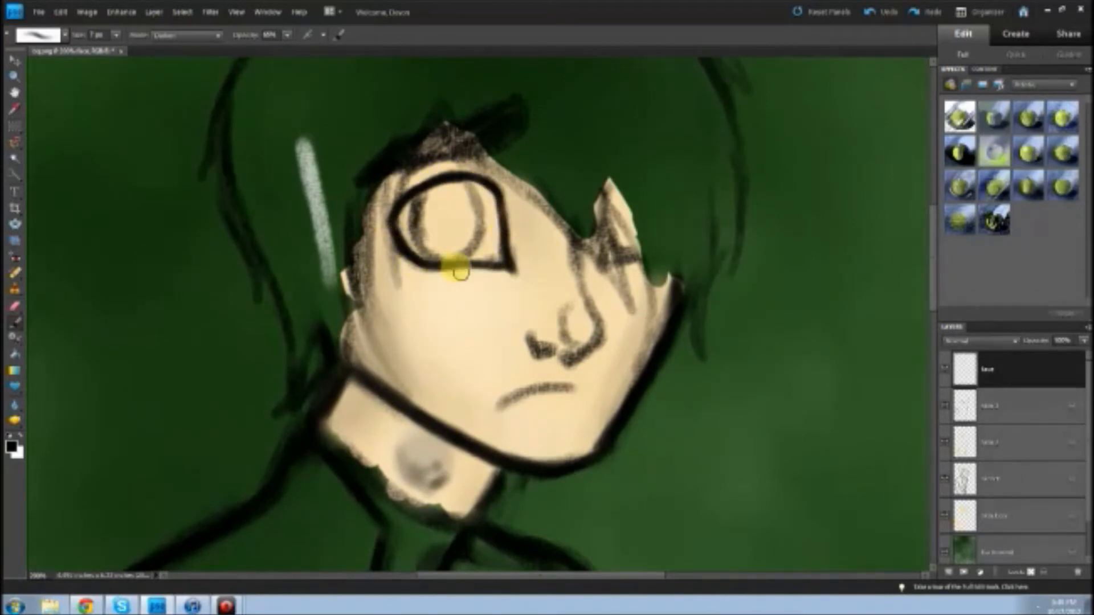
left_click(11, 448)
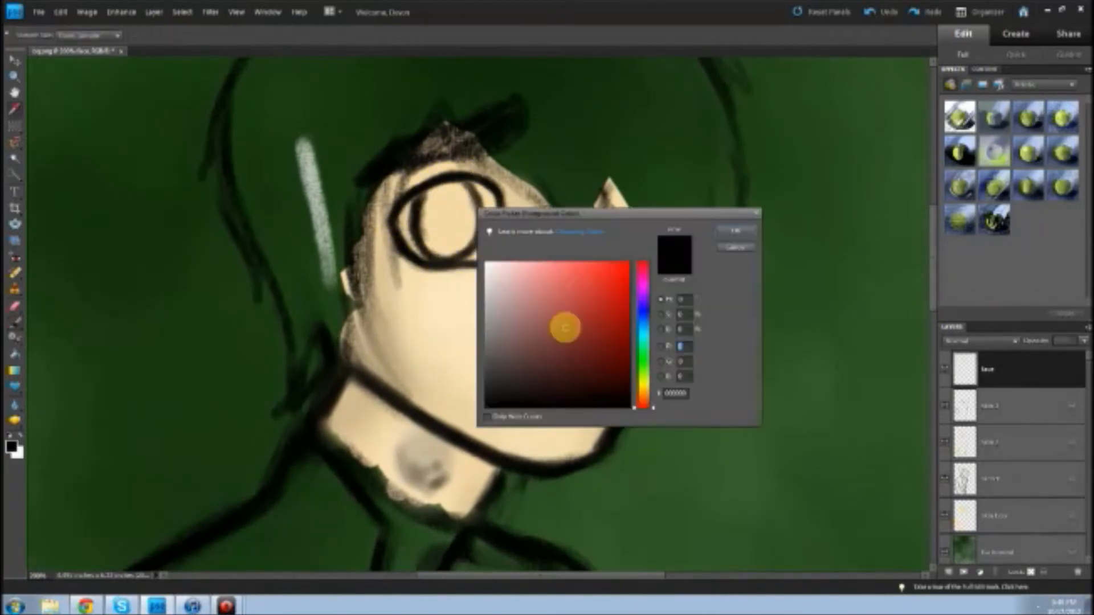
left_click(734, 231)
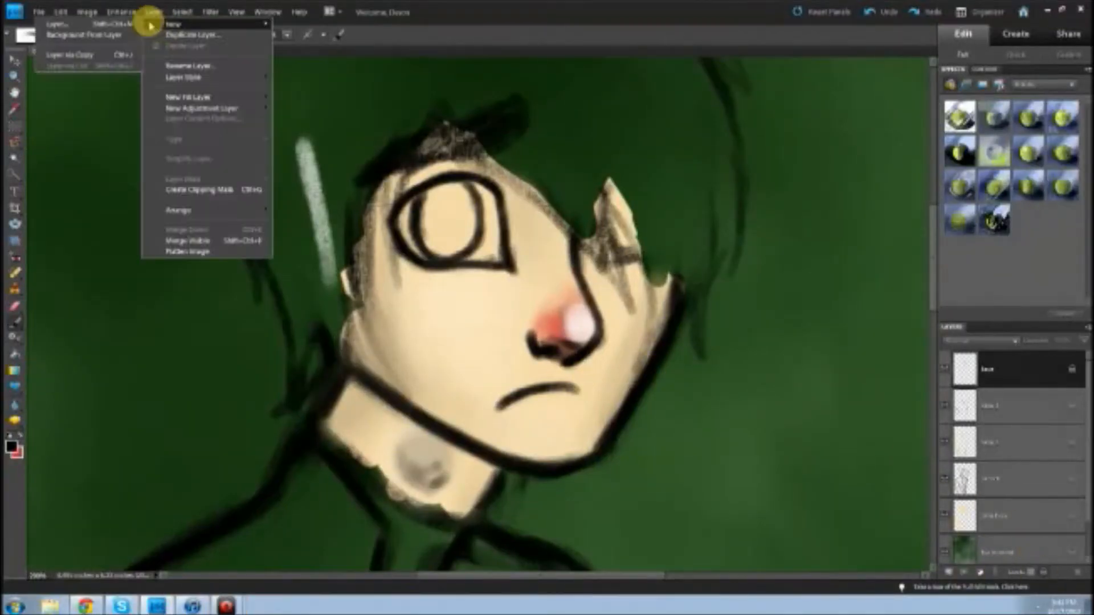
Step: Paint a blue iris, dark pupil and white highlight, then soften around the eye
left_click(172, 23)
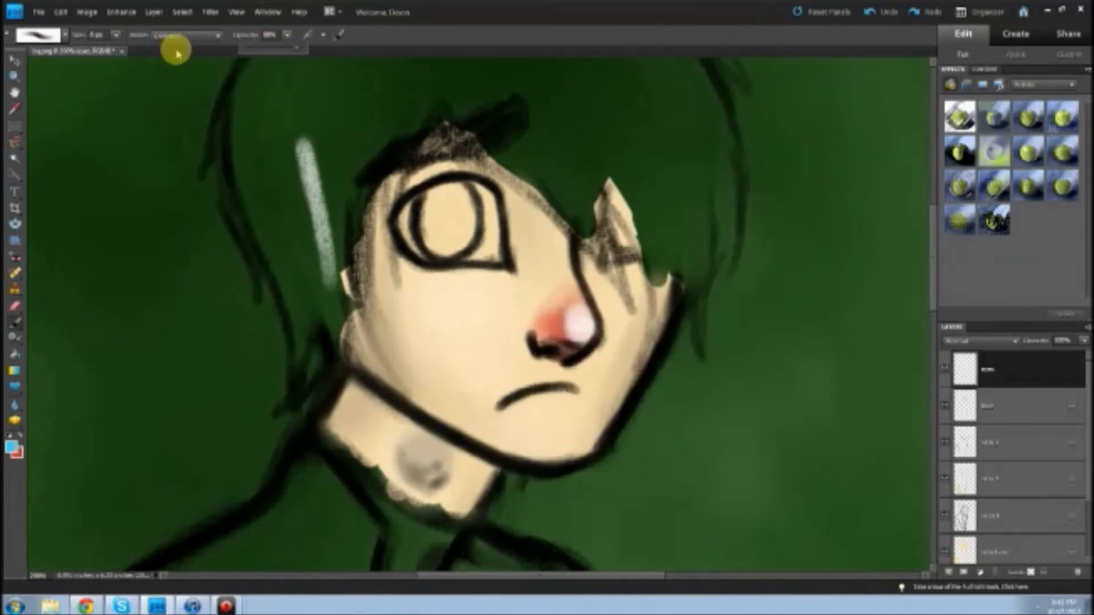
left_click(441, 220)
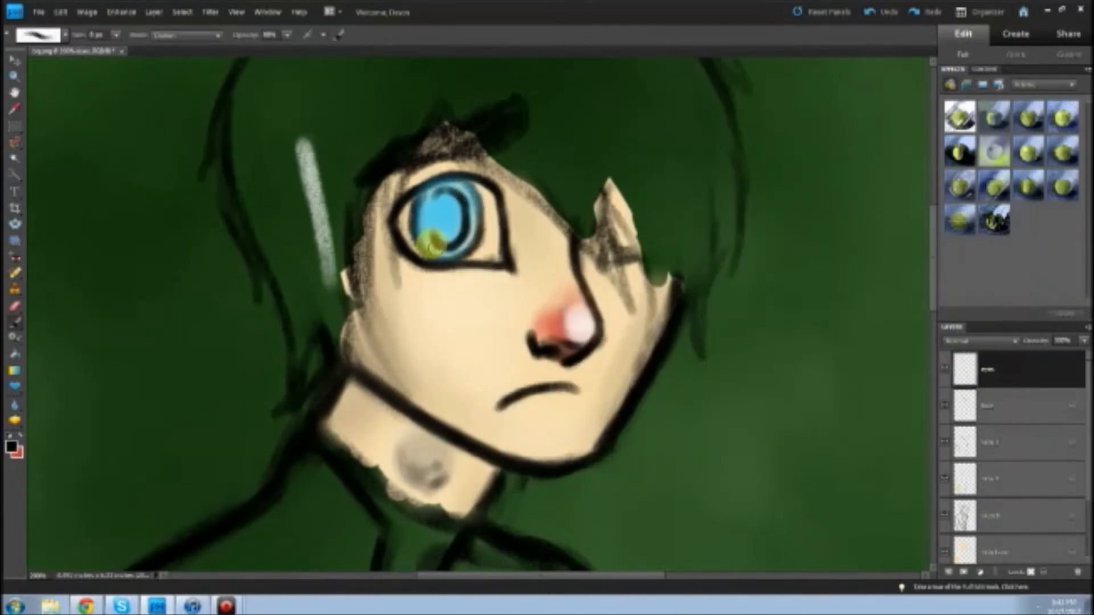
left_click(439, 216)
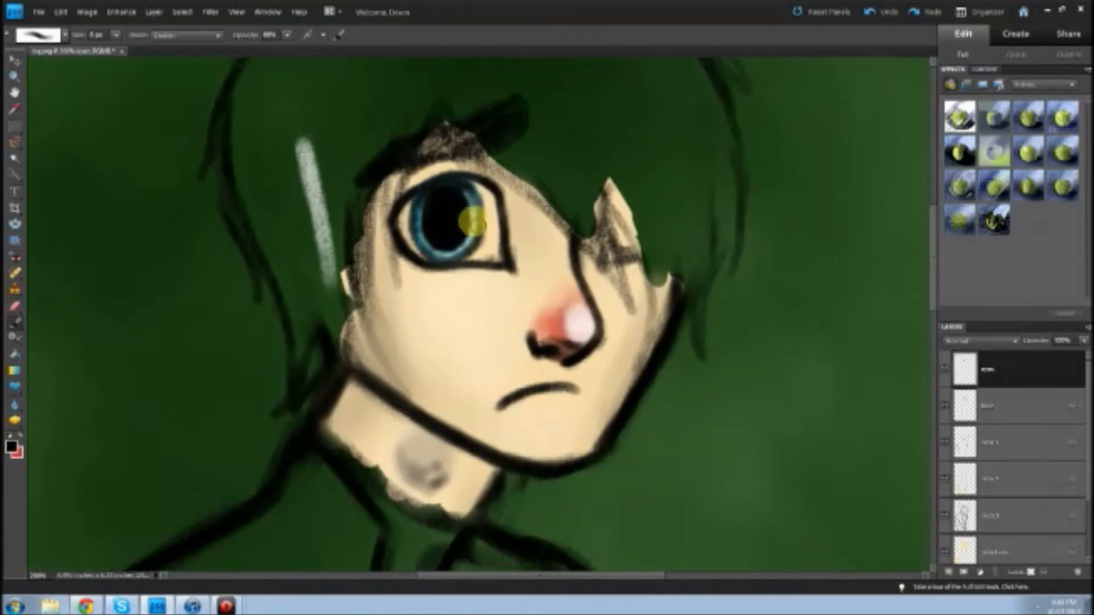
left_click(12, 444)
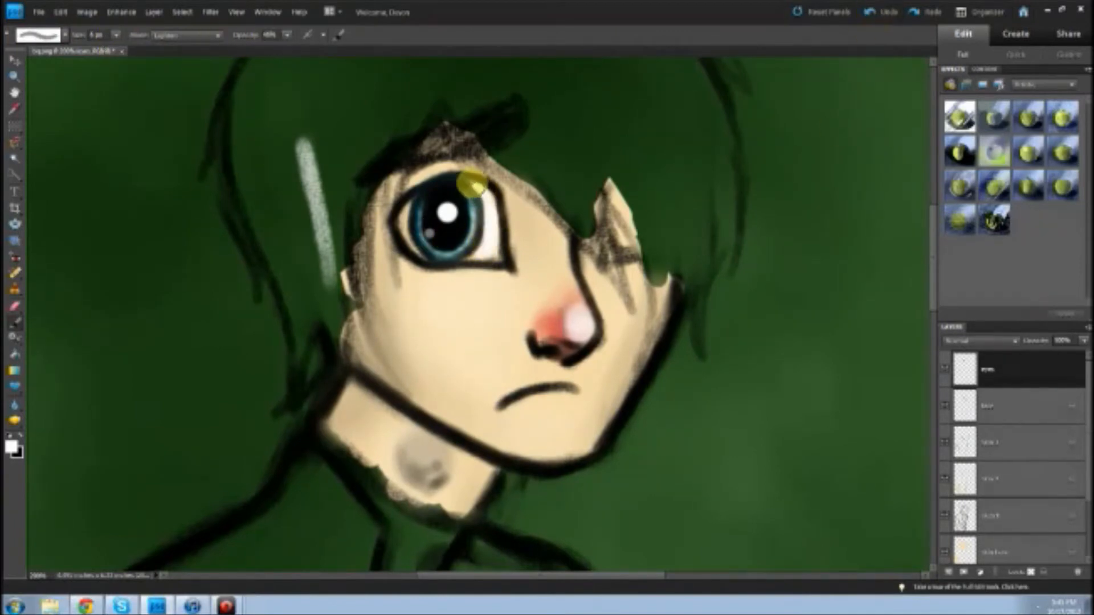
left_click_drag(467, 181, 418, 254)
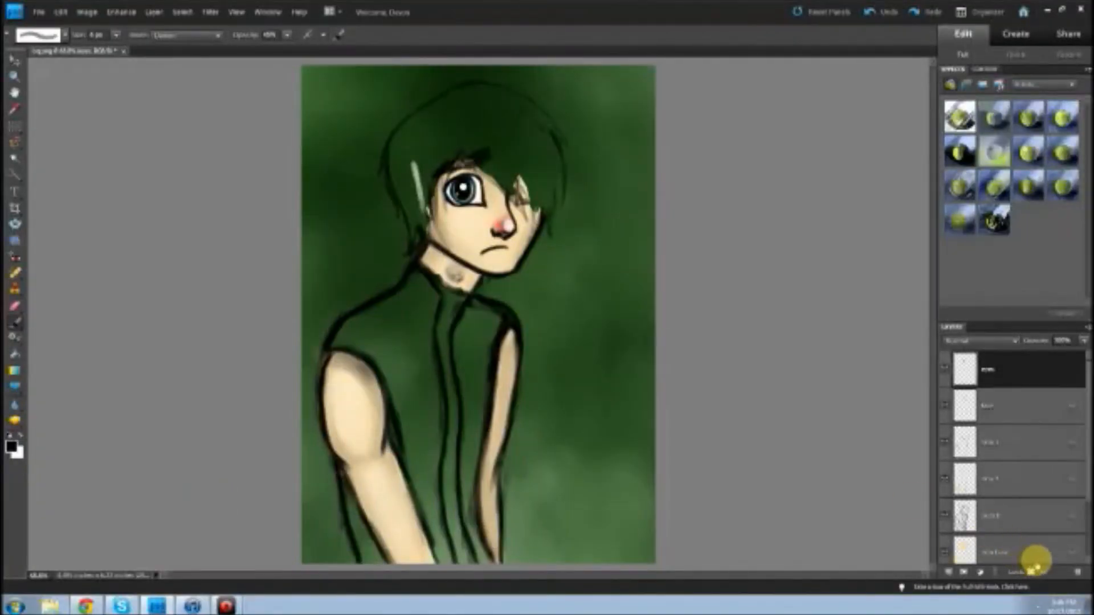
Step: On a new hair layer, paint the hair brown with lighter and darker strands
left_click(121, 605)
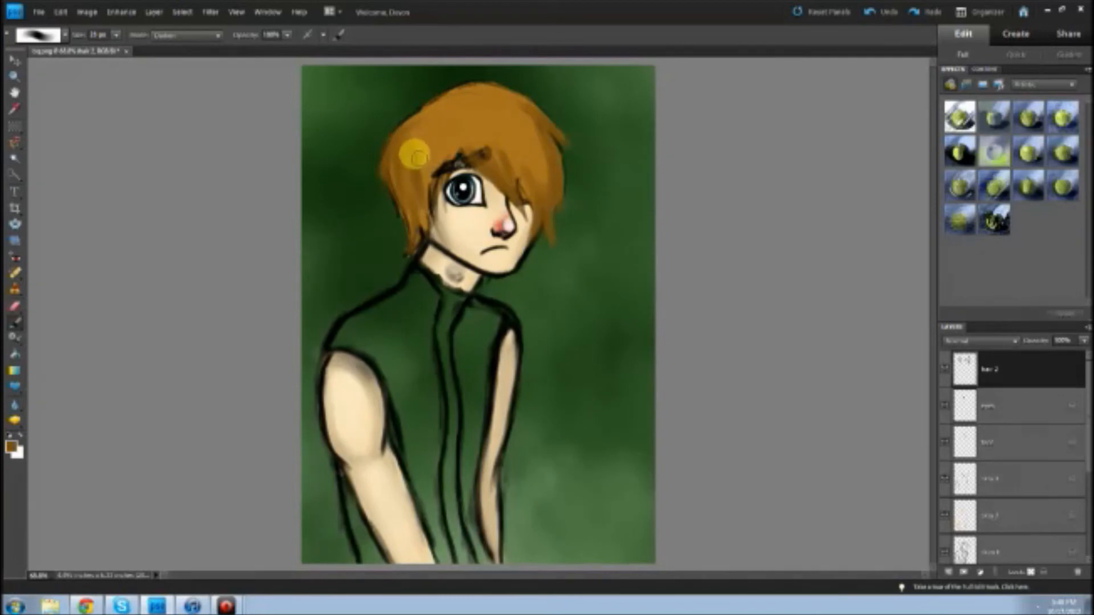
left_click_drag(415, 157, 495, 100)
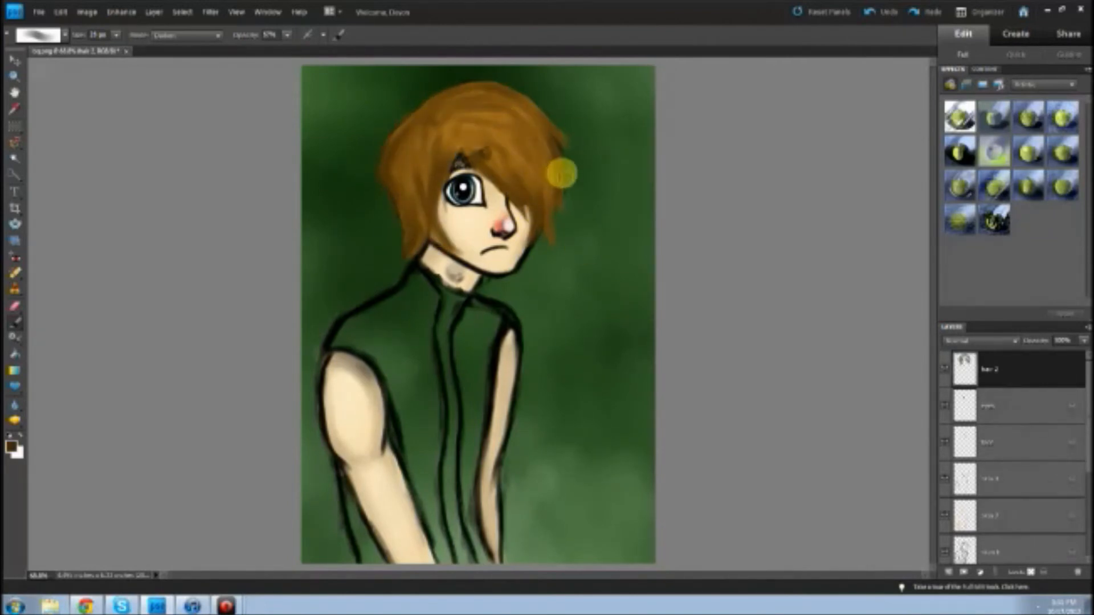
left_click(13, 447)
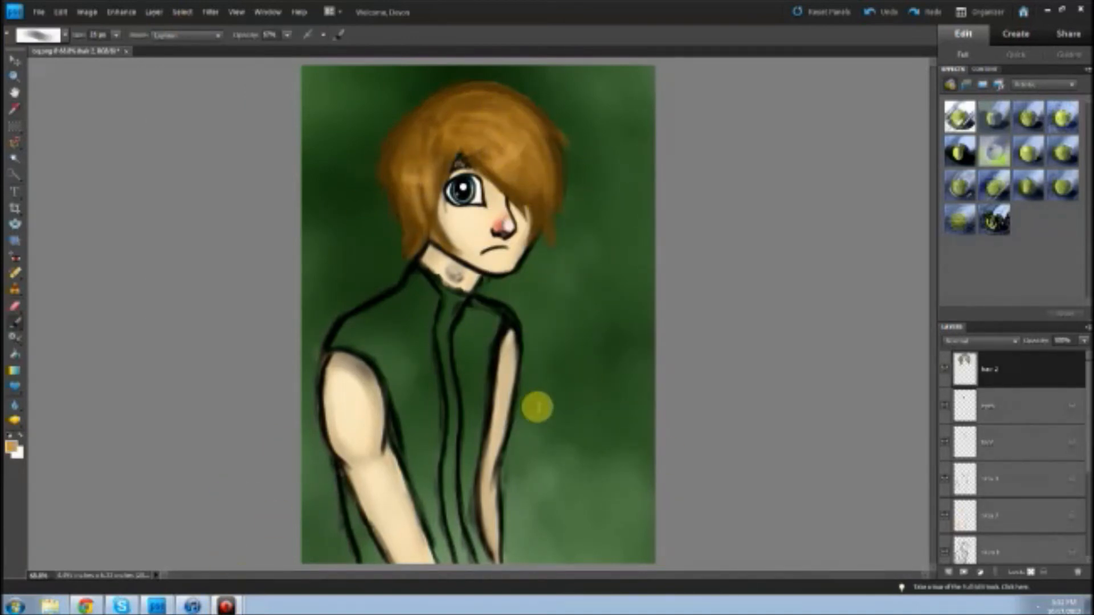
left_click(12, 450)
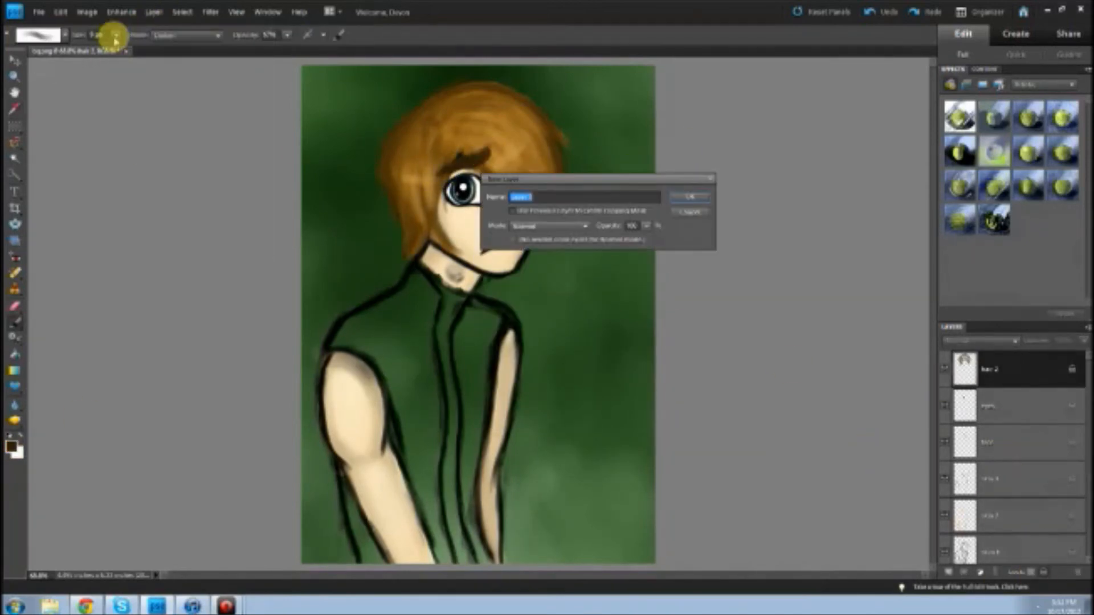
Step: Confirm the SHIRT BASE layer, choose near-black, and paint the shirt solid black
left_click(689, 195)
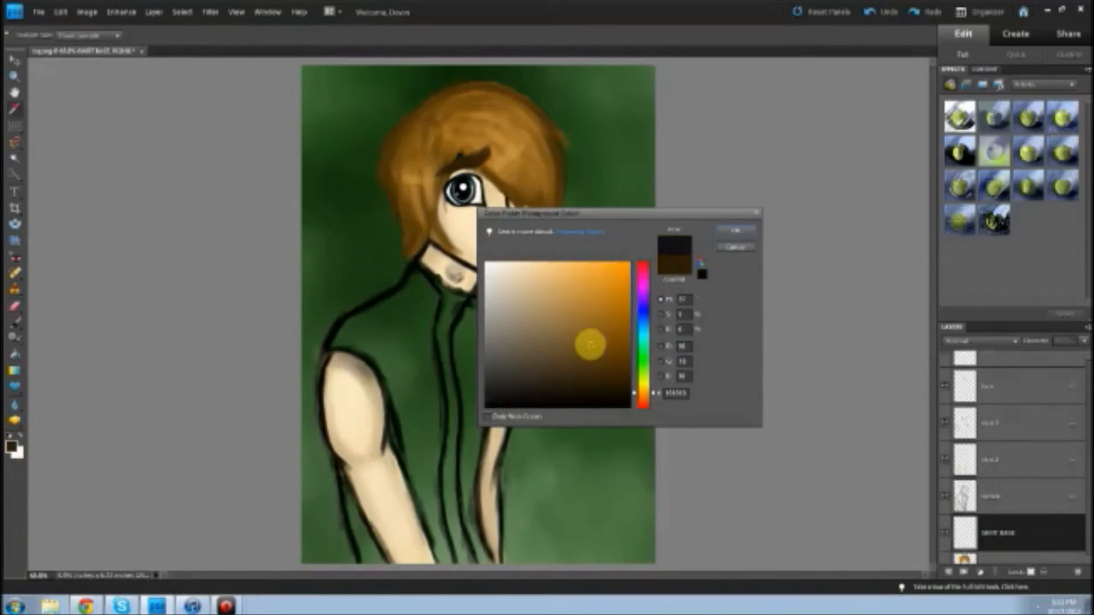
left_click(733, 230)
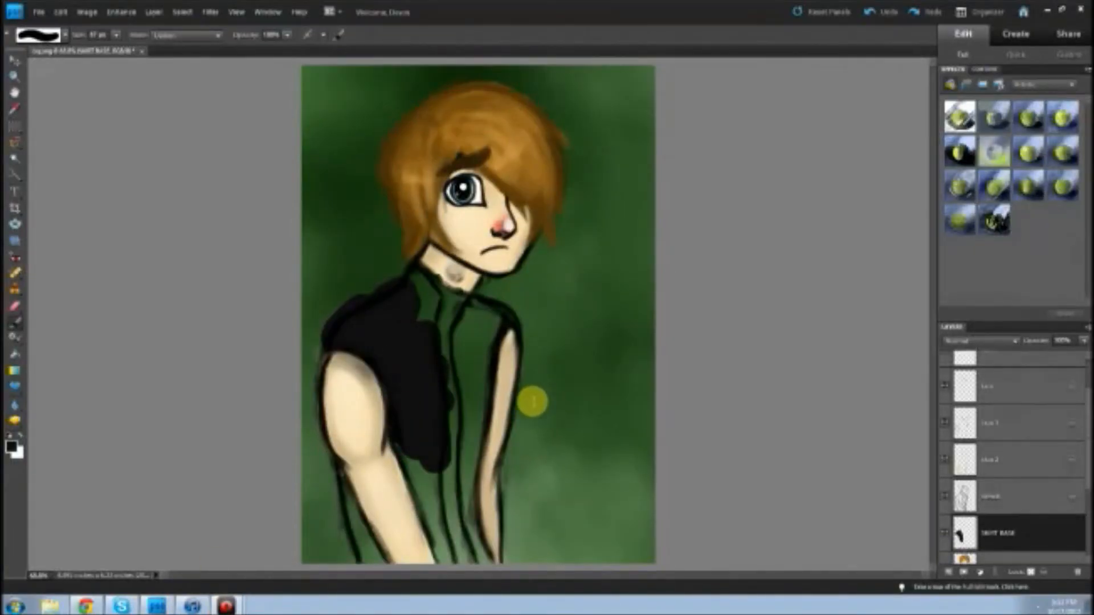
left_click_drag(532, 403, 454, 306)
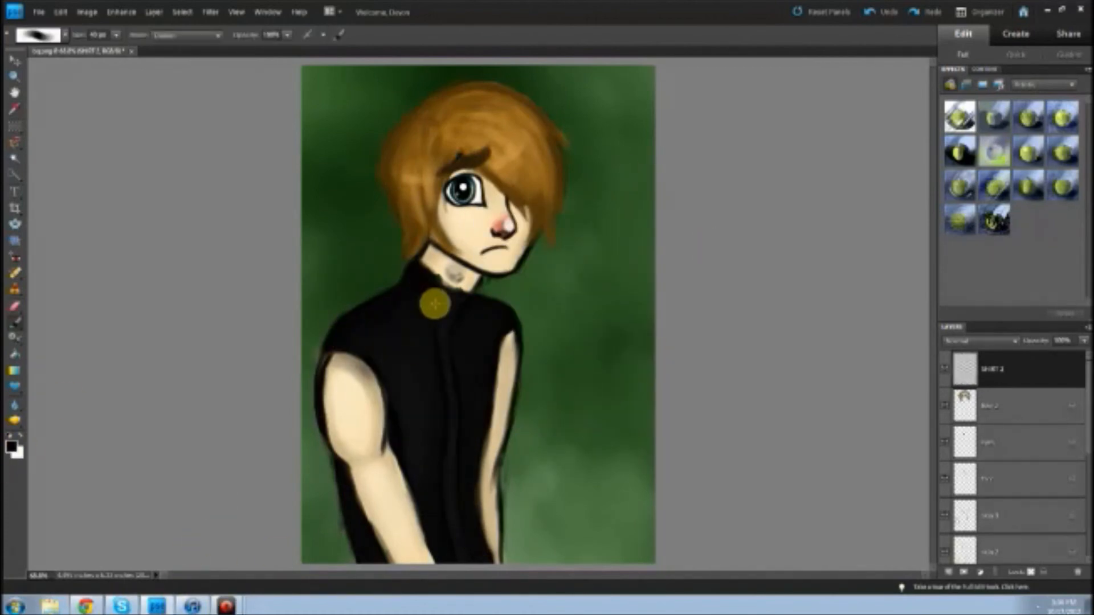
Step: Brush dark green shading and folds down the front of the shirt
left_click_drag(434, 304, 468, 341)
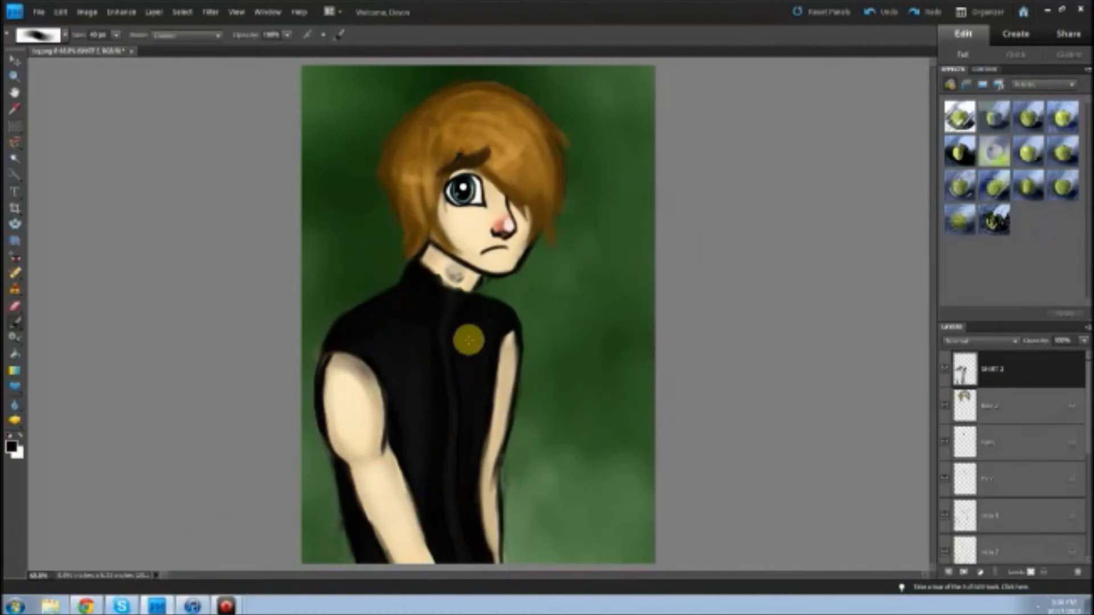
left_click_drag(468, 341, 416, 387)
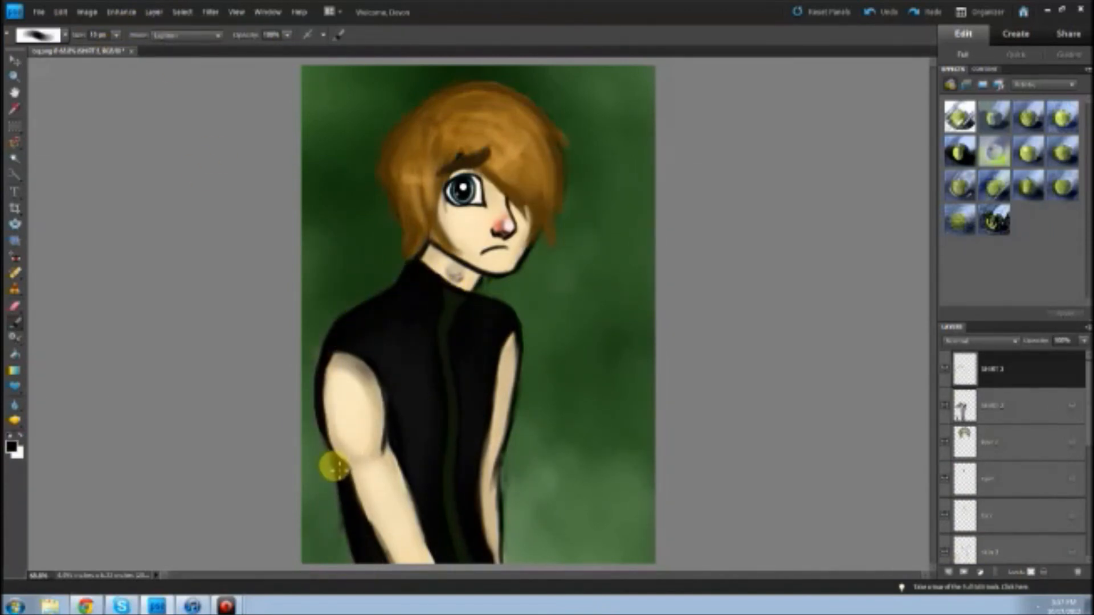
mouse_move(537, 430)
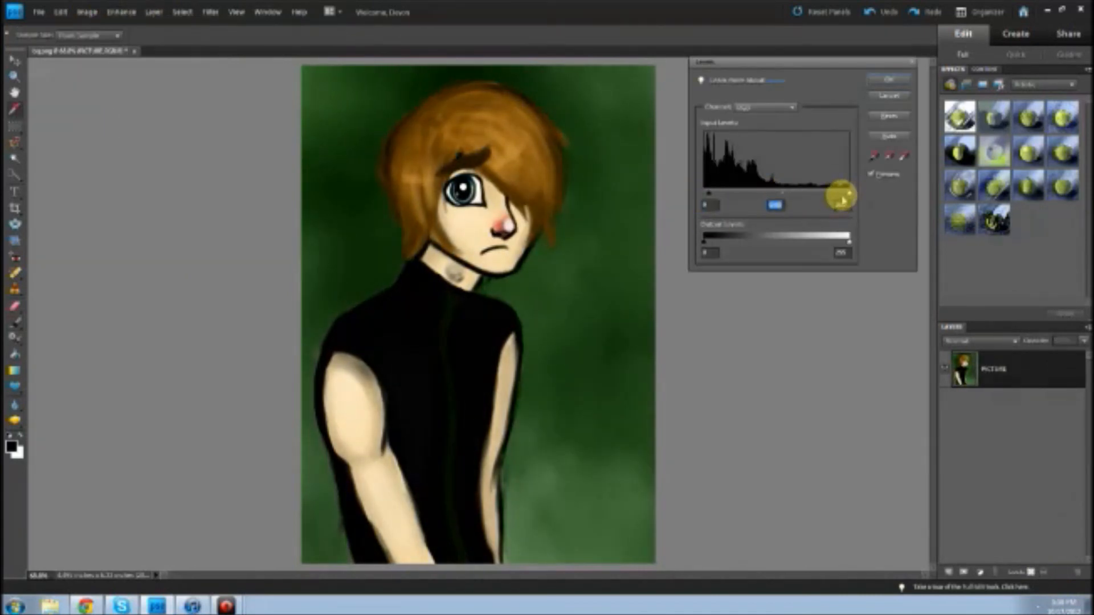
Step: Darken the merged painting with a Levels adjustment and choose a font size for the text
left_click(888, 80)
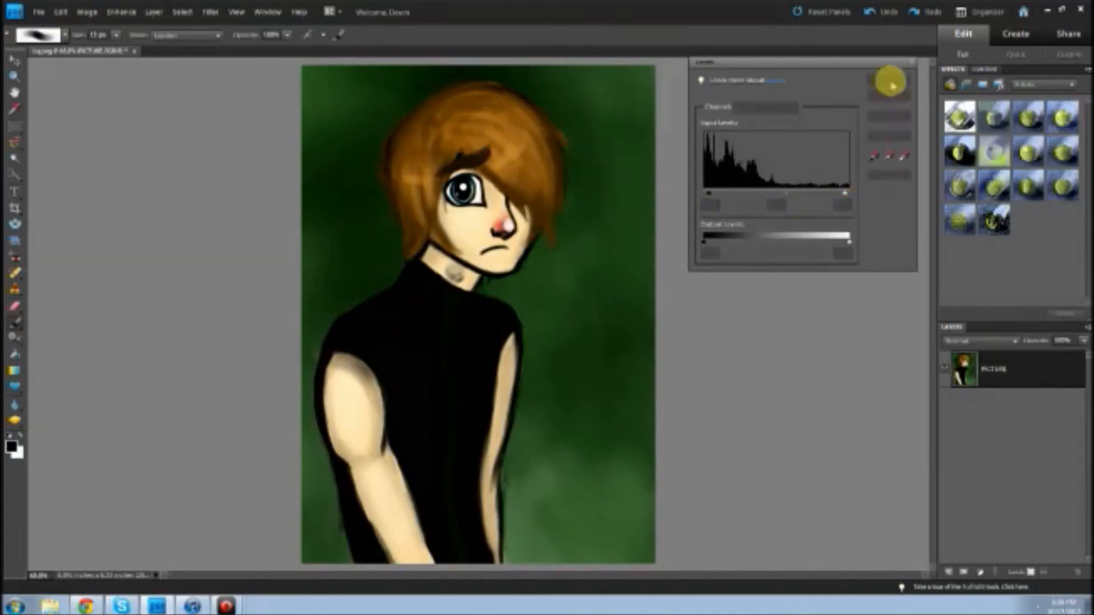
left_click(122, 12)
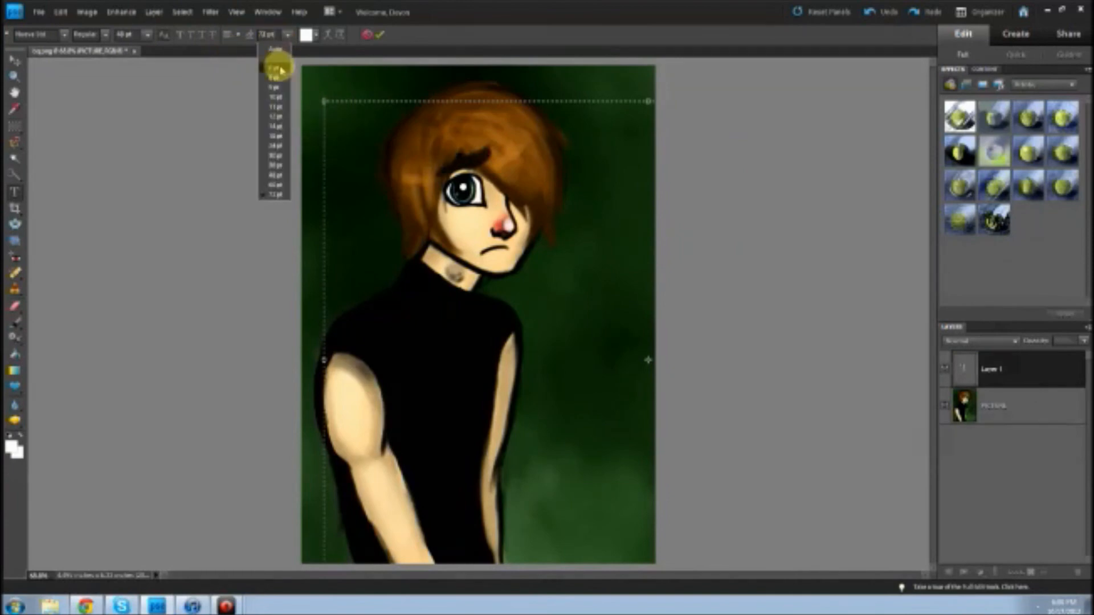
left_click(274, 66)
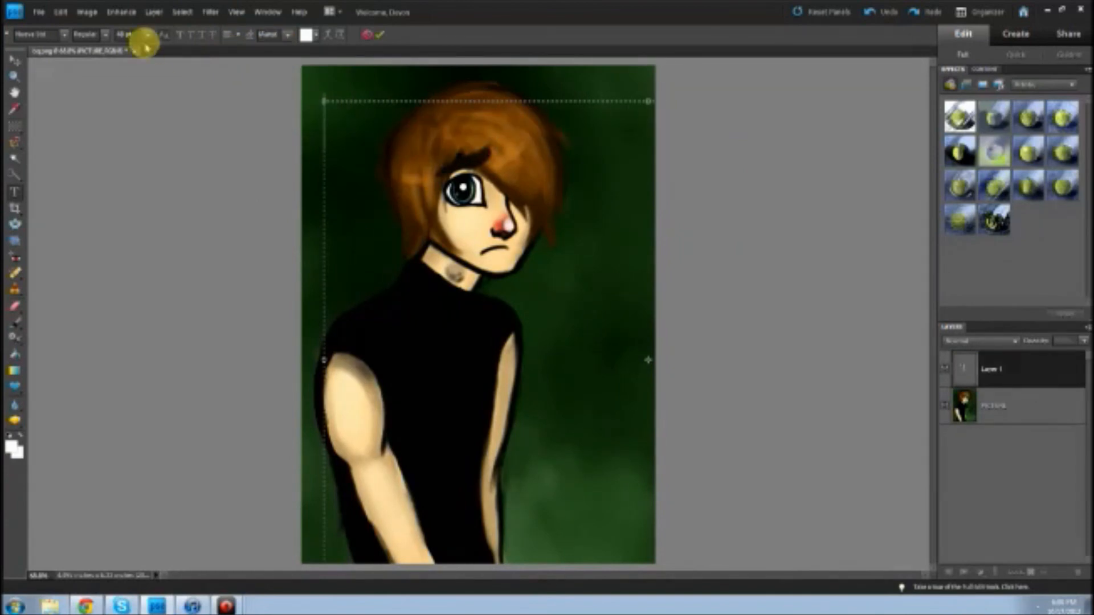